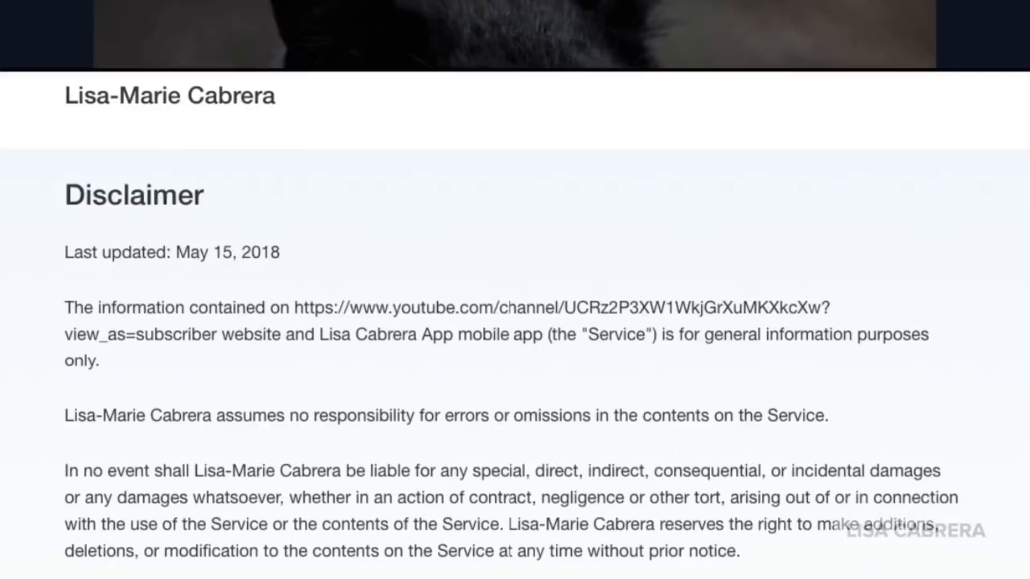
- Switch to the Chrome tab holding the Inverse low-sperm-count article at its headline
{"action": "scroll", "scroll_direction": "down", "scroll_amount": 3}
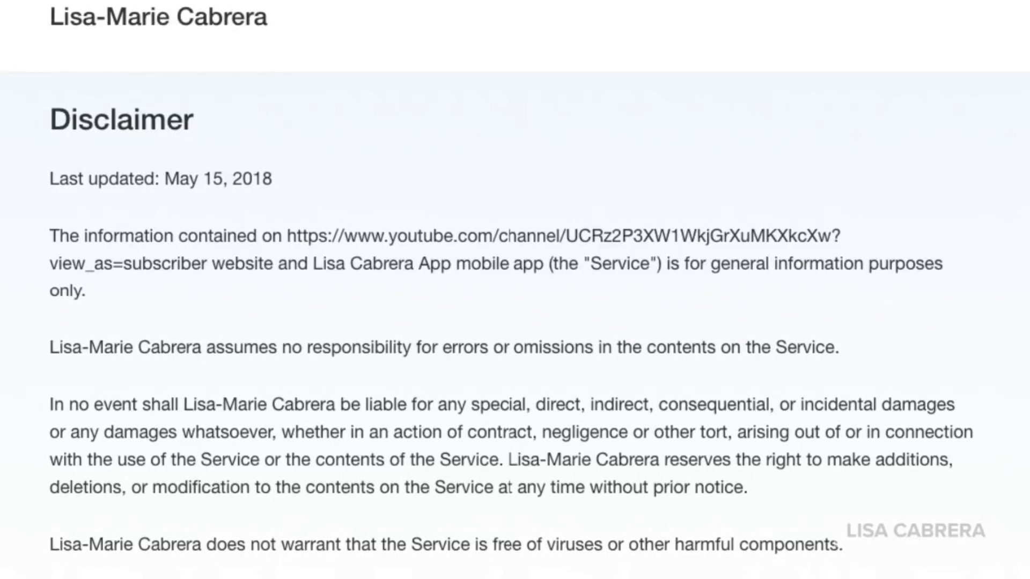
{"action": "left_click", "coordinate": [225, 26]}
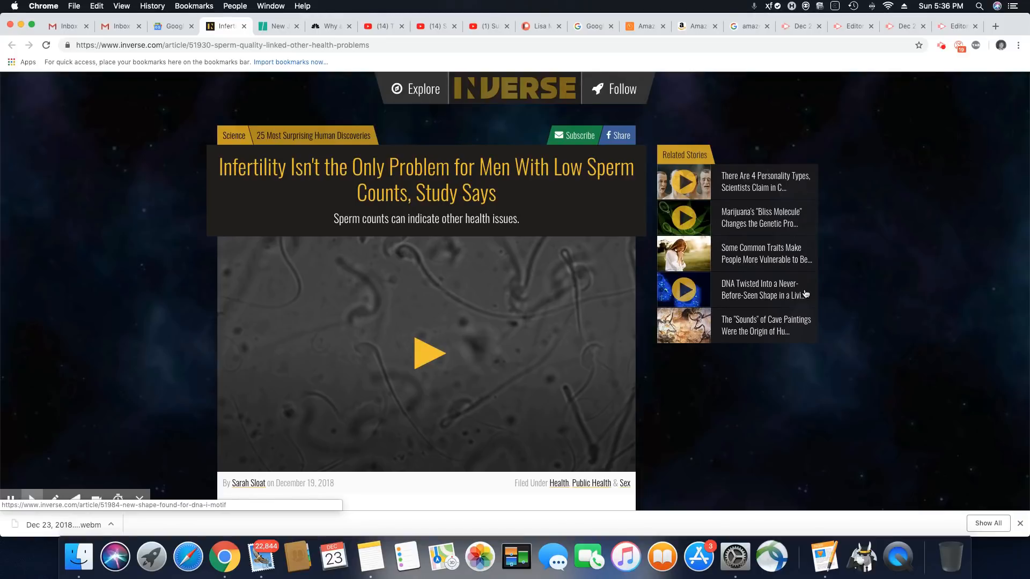
- Scroll past the header video to the opening paragraphs on plummeting sperm counts
{"action": "scroll", "scroll_direction": "down", "scroll_amount": 3}
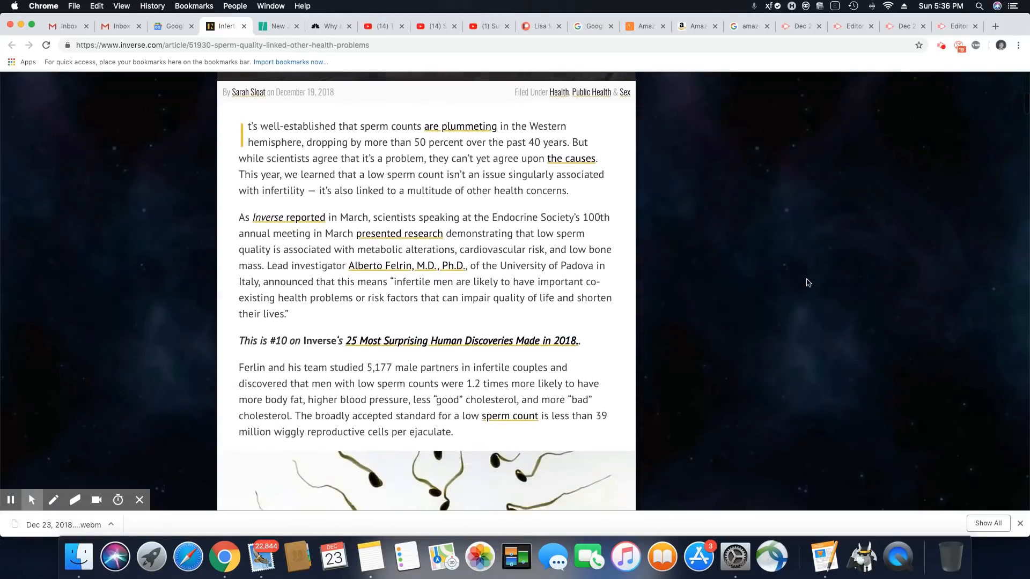
{"action": "scroll", "scroll_direction": "down", "scroll_amount": 3}
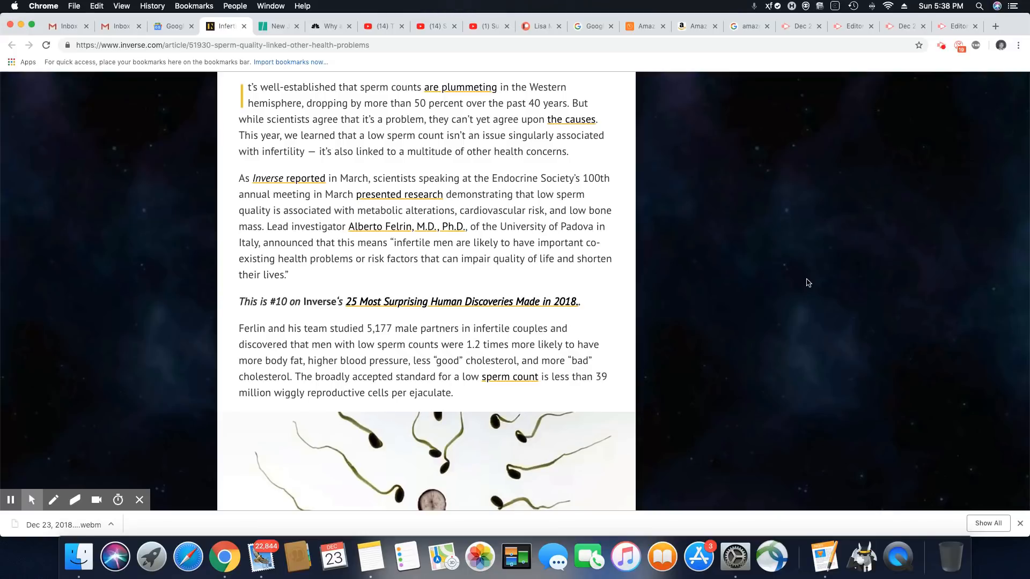
- Scroll down to the study of 5,177 men and the sperm-around-egg image
{"action": "scroll", "scroll_direction": "down", "scroll_amount": 3}
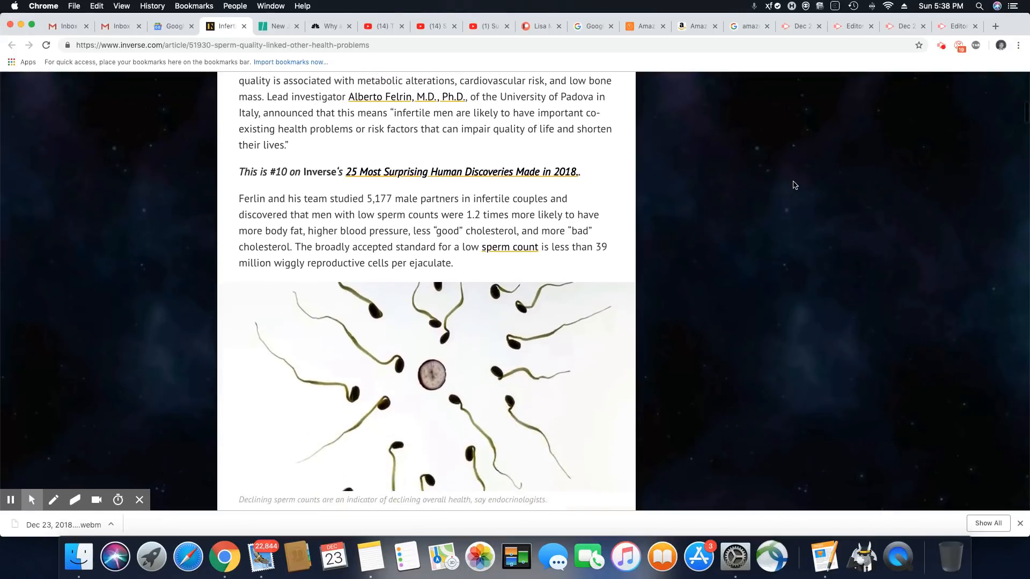
{"action": "scroll", "scroll_direction": "down", "scroll_amount": 3}
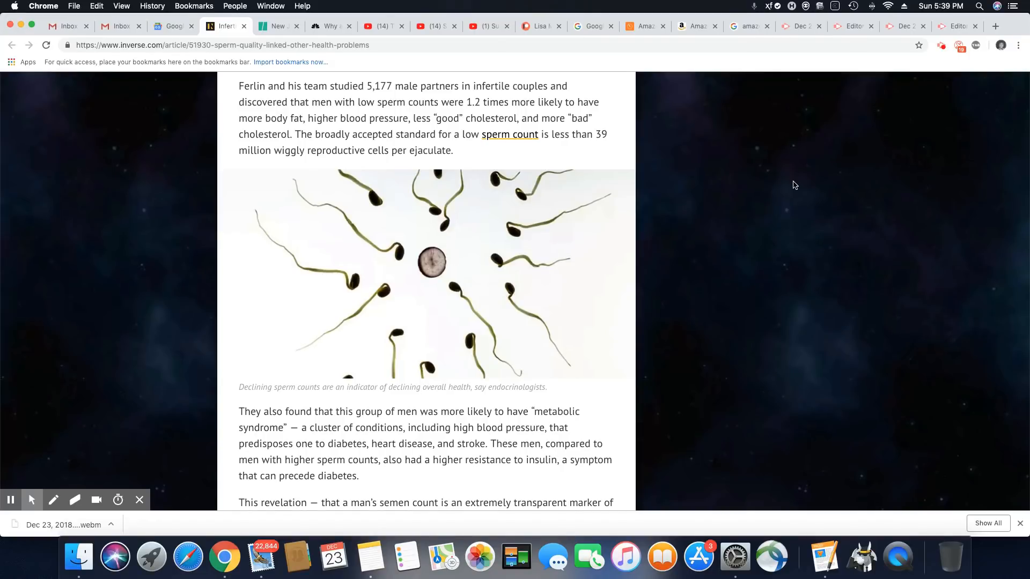
- Scroll through the metabolic syndrome findings to the closing #10 of 2018 note
{"action": "scroll", "scroll_direction": "down", "scroll_amount": 3}
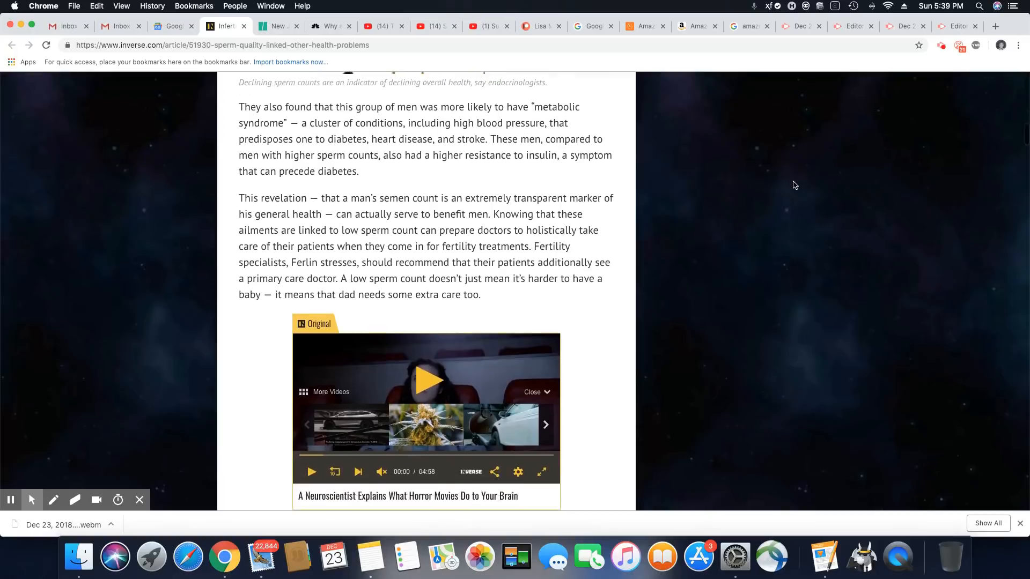
{"action": "scroll", "scroll_direction": "down", "scroll_amount": 3}
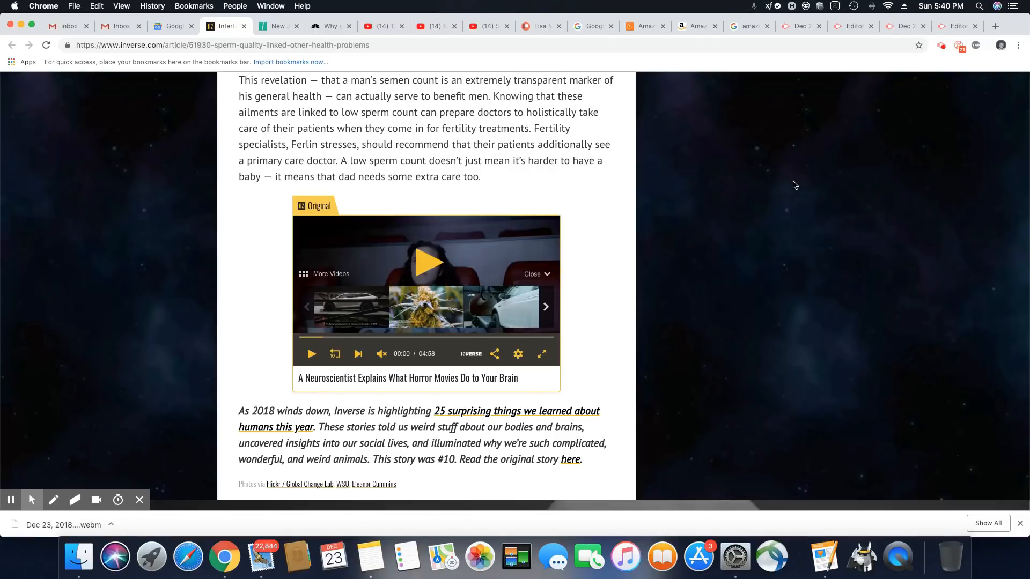
{"action": "scroll", "scroll_direction": "down", "scroll_amount": 3}
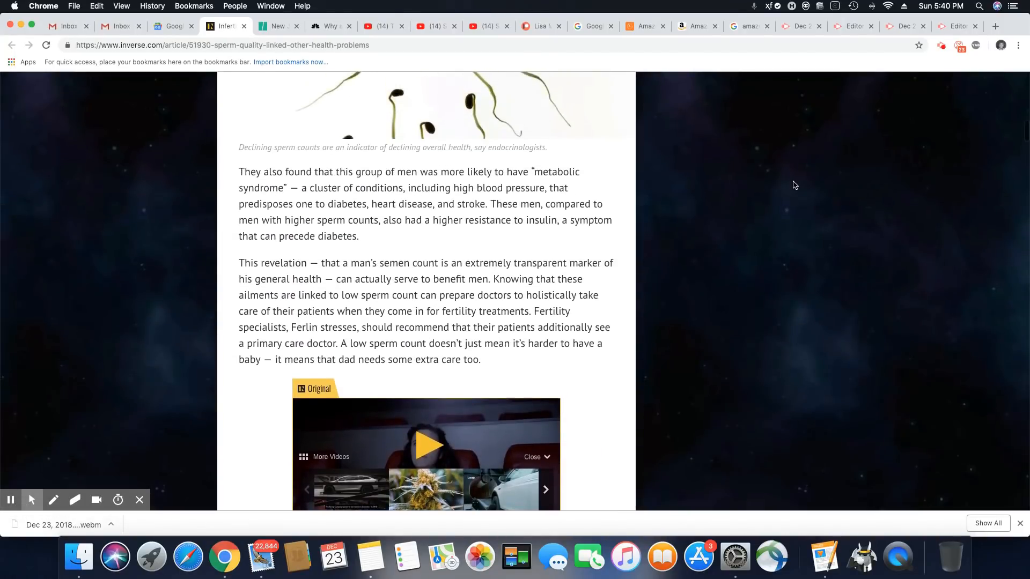
- Scroll back up to the article's headline and header video at the top
{"action": "scroll", "scroll_direction": "up", "scroll_amount": 3}
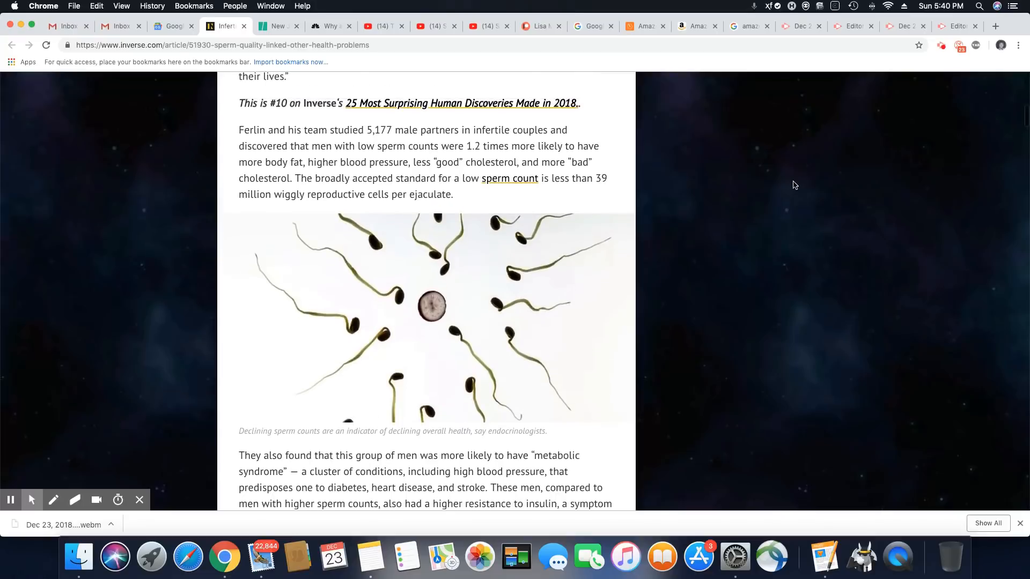
{"action": "scroll", "scroll_direction": "up", "scroll_amount": 3}
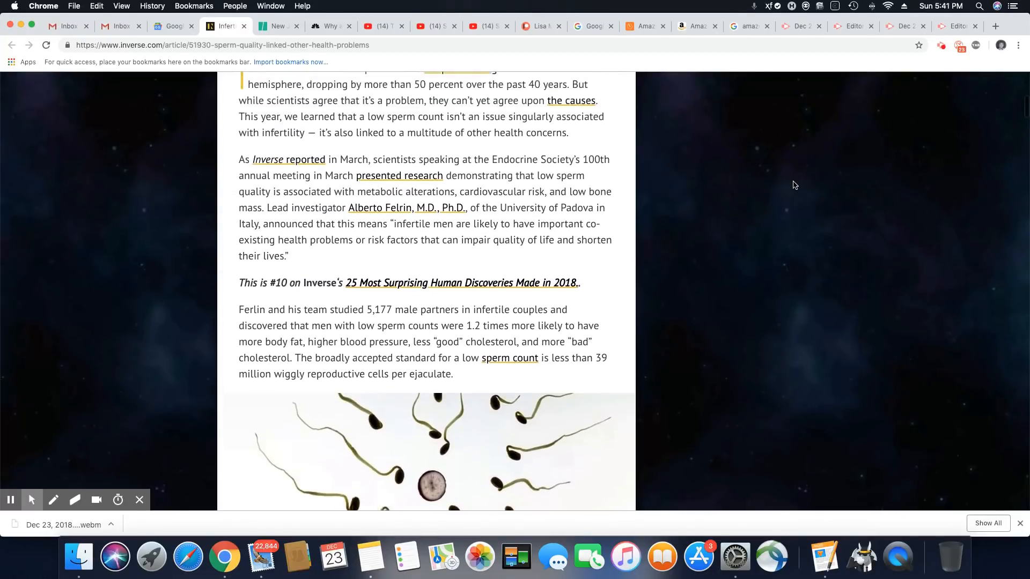
{"action": "scroll", "scroll_direction": "up", "scroll_amount": 3}
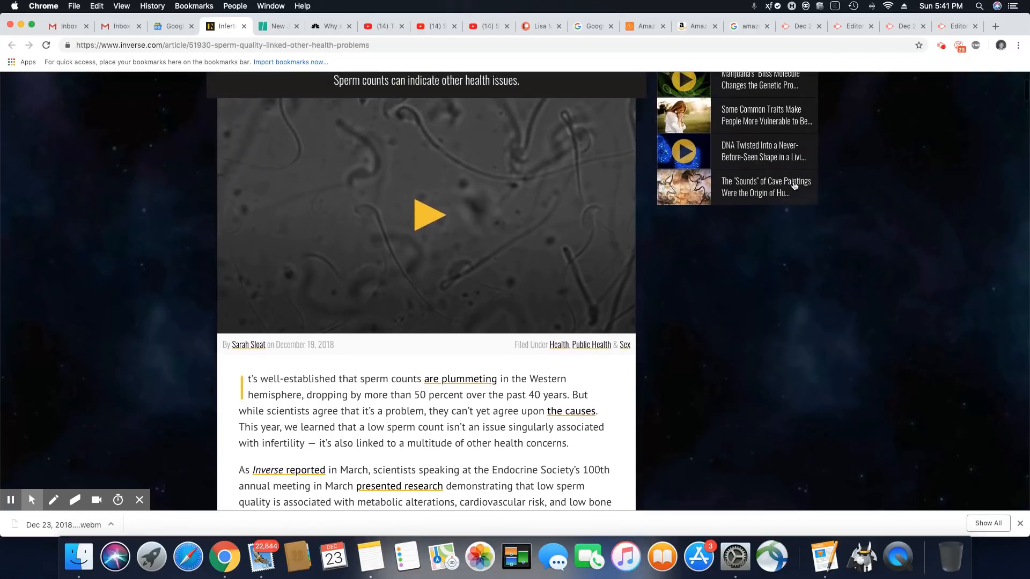
{"action": "scroll", "scroll_direction": "up", "scroll_amount": 3}
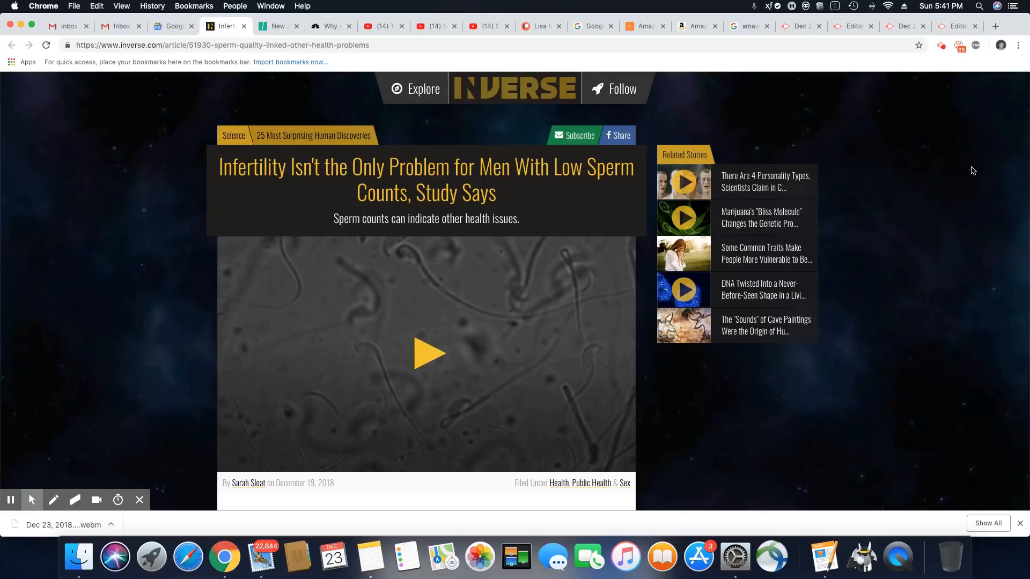
{"action": "mouse_move", "coordinate": [937, 147]}
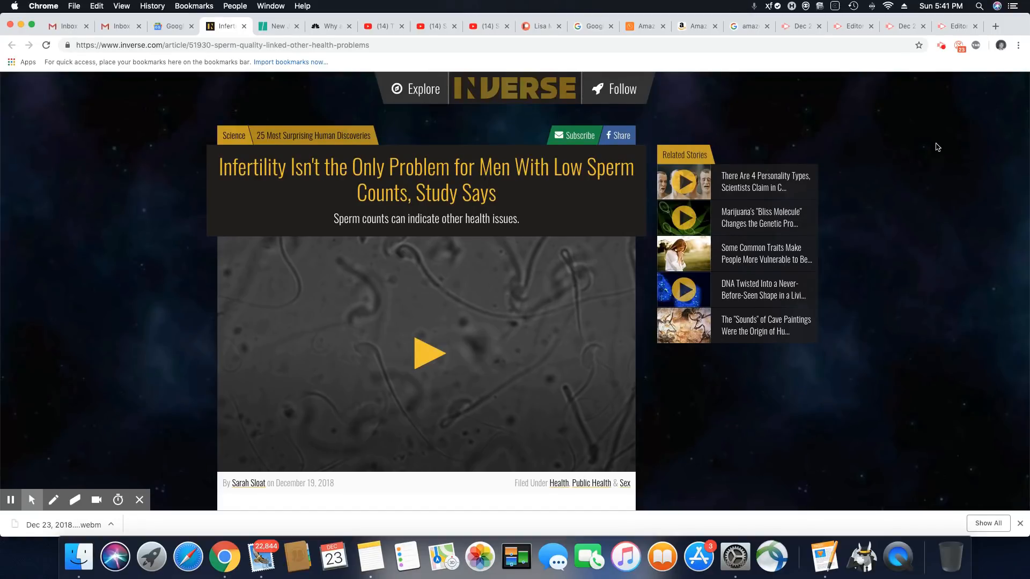
{"action": "mouse_move", "coordinate": [943, 136]}
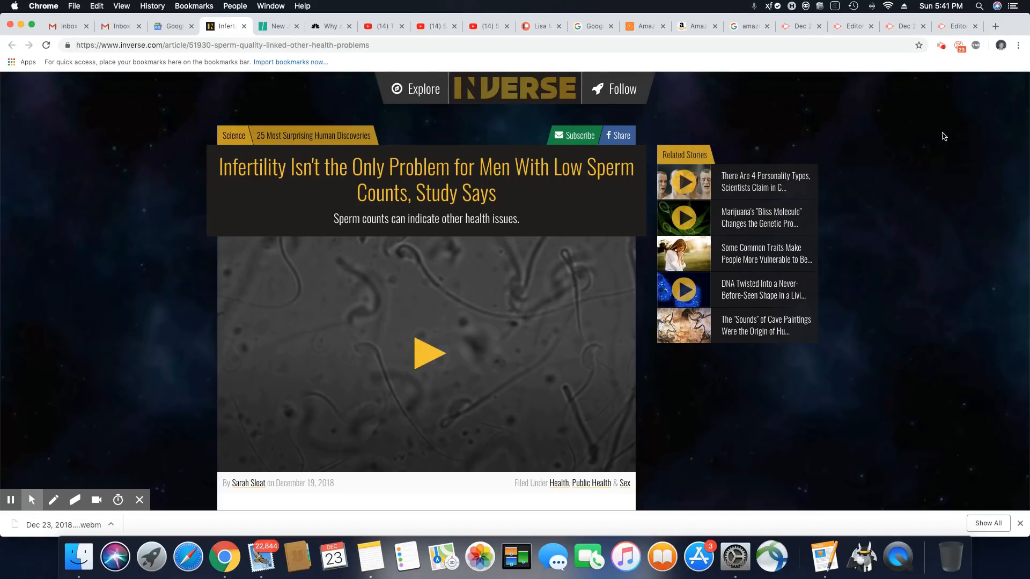
- Bring up the screen recorder extension's Recording popup with its stop button
{"action": "left_click", "coordinate": [941, 45]}
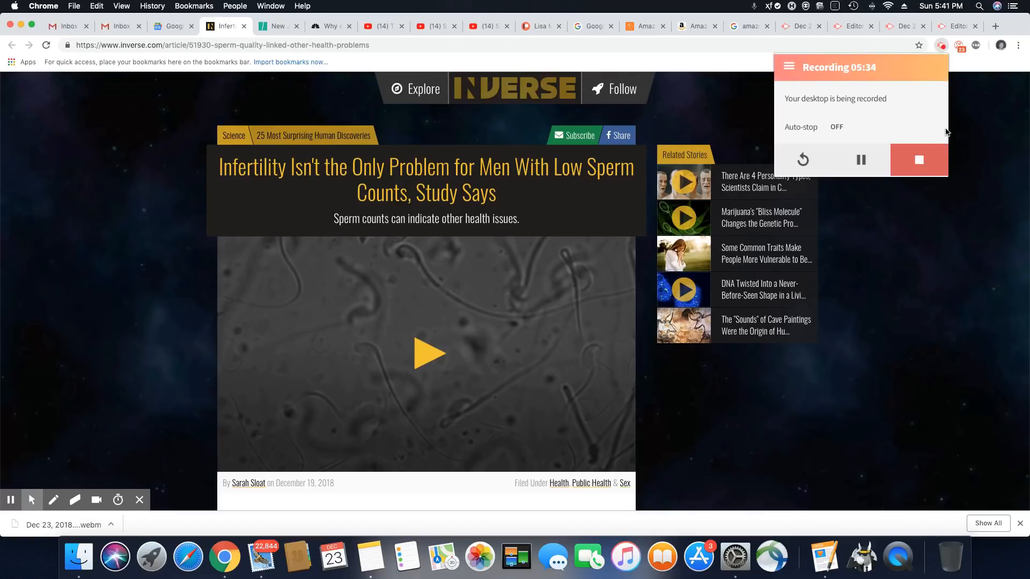